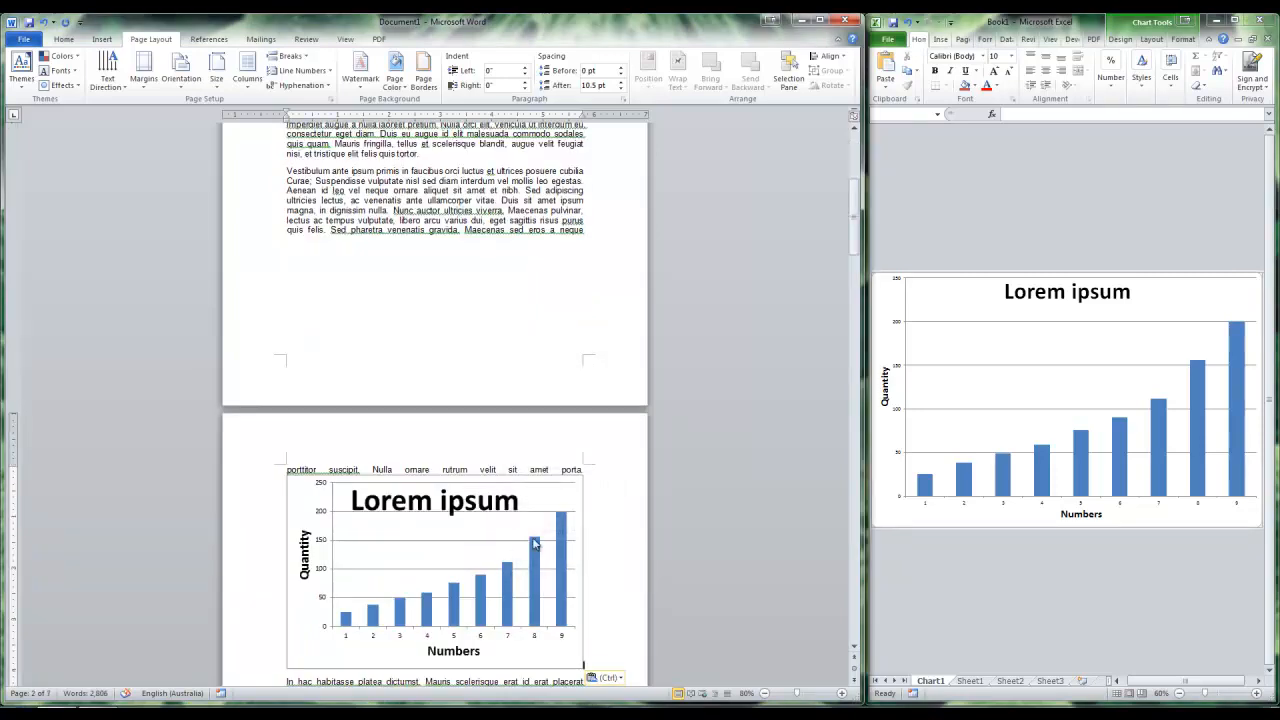
Insert a Next Page section break before the chart so it starts a new page.
{"action": "scroll", "scroll_direction": "down", "scroll_amount": 3}
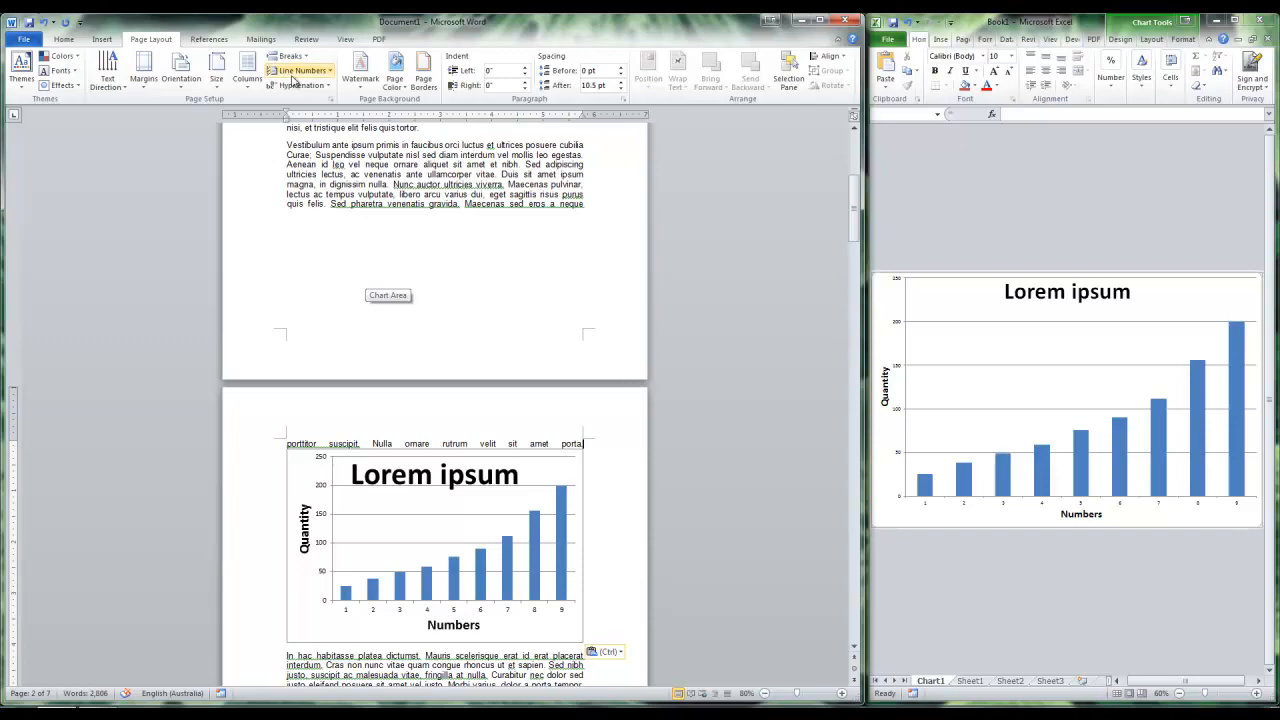
{"action": "left_click", "coordinate": [290, 56]}
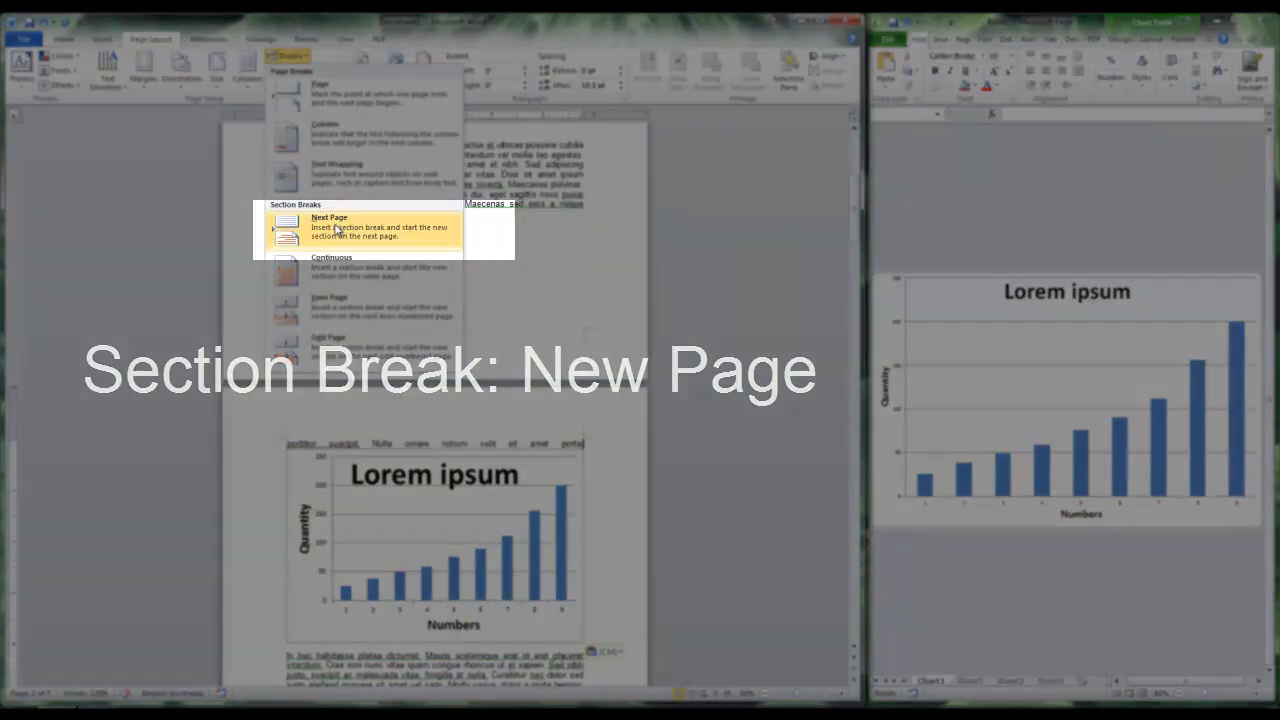
{"action": "left_click", "coordinate": [330, 224]}
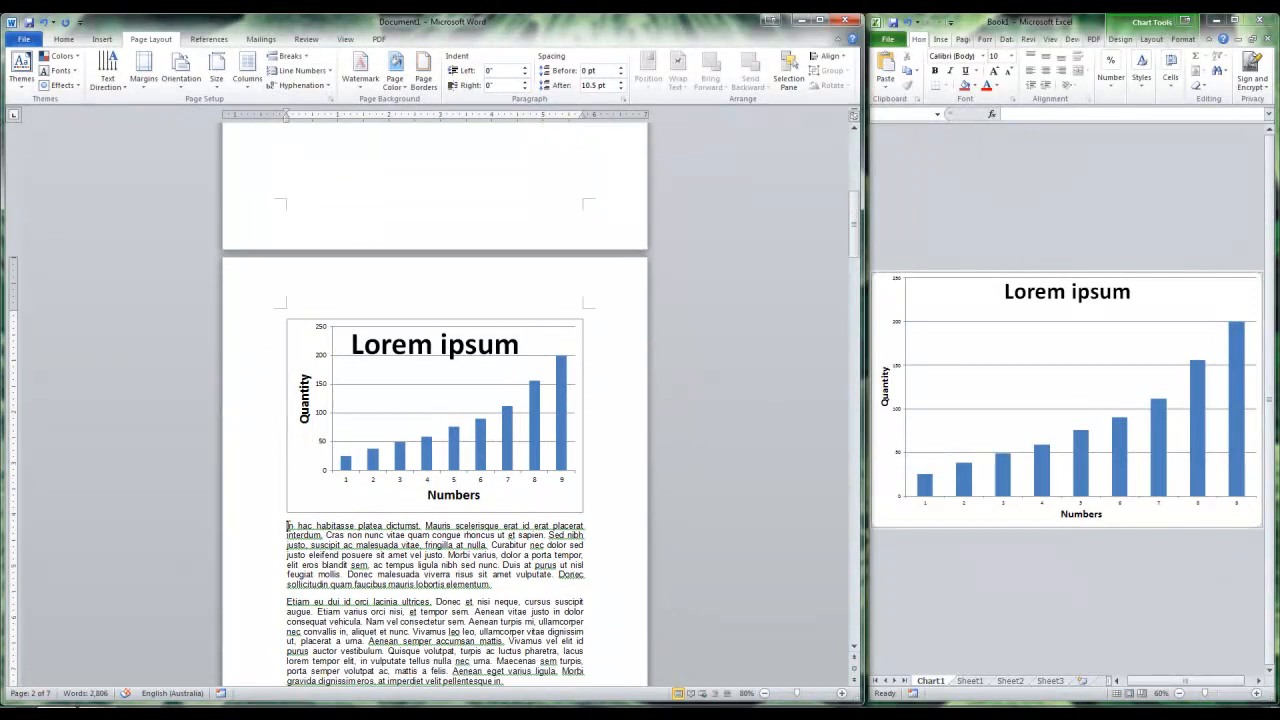
Insert a second Next Page section break after the chart, isolating it on its page.
{"action": "left_click", "coordinate": [290, 58]}
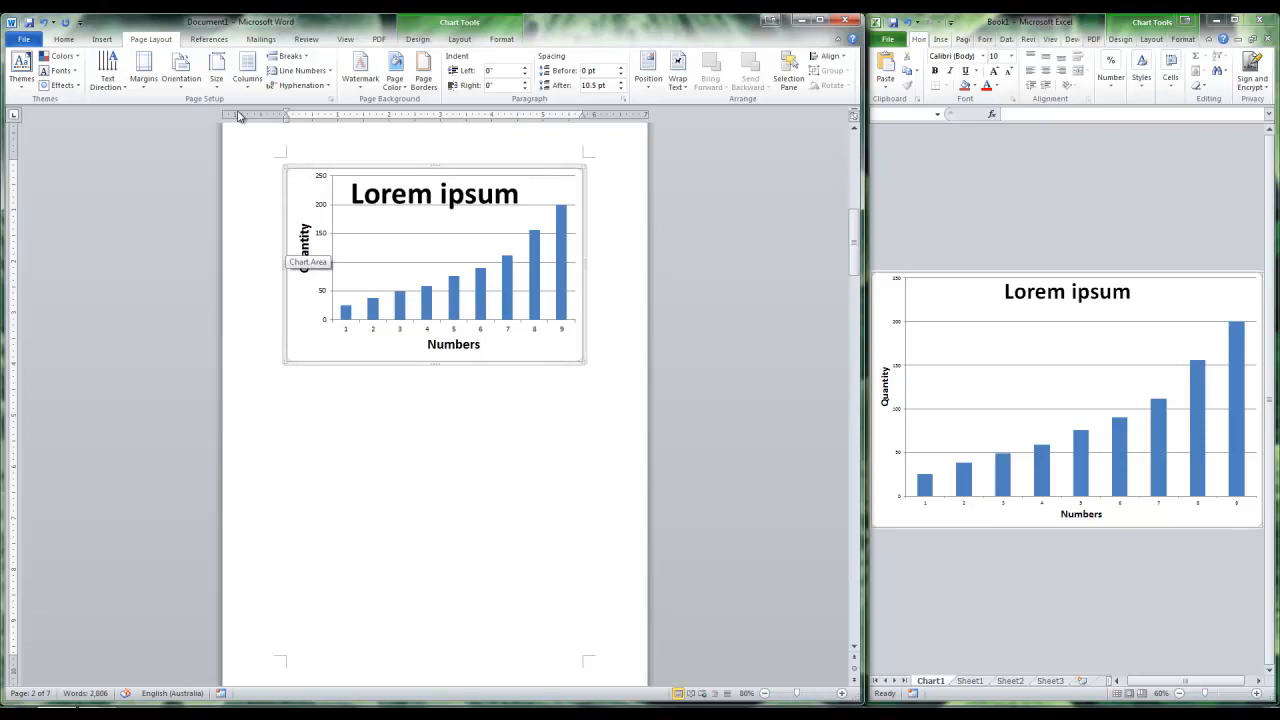
Set the chart's section to Landscape orientation and enlarge the chart across the page.
{"action": "left_click", "coordinate": [180, 72]}
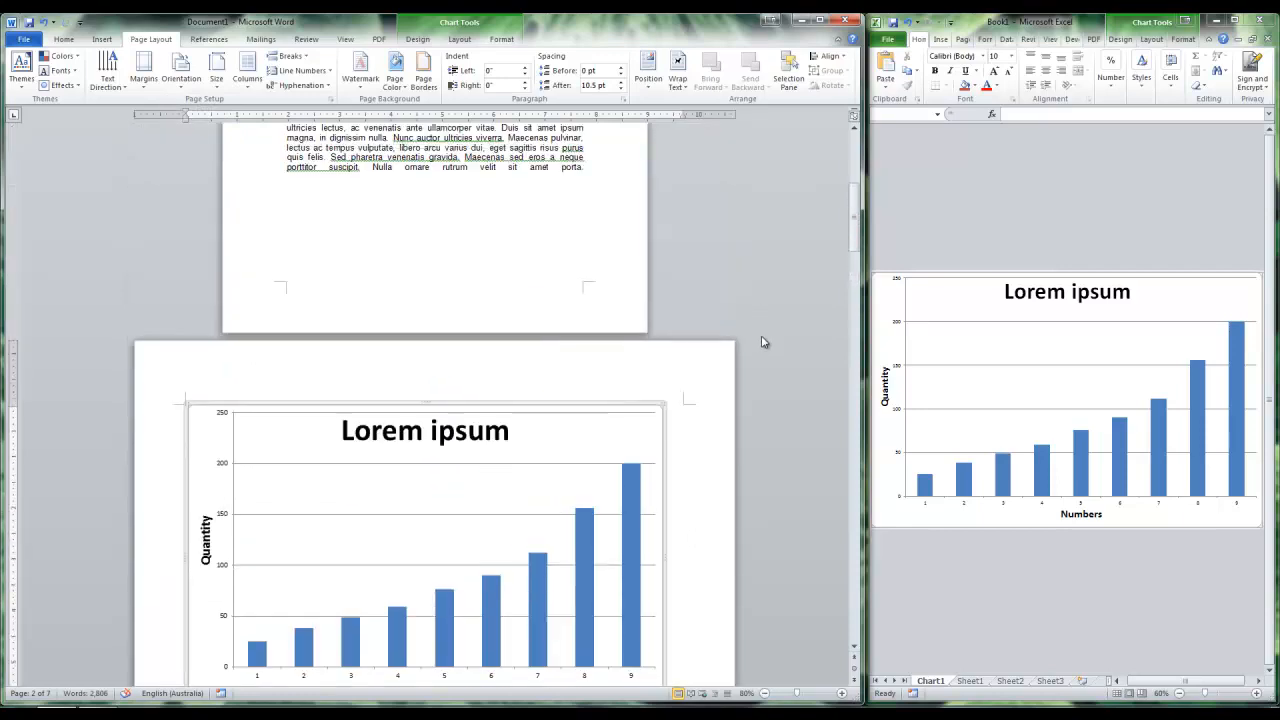
{"action": "scroll", "scroll_direction": "up", "scroll_amount": 3}
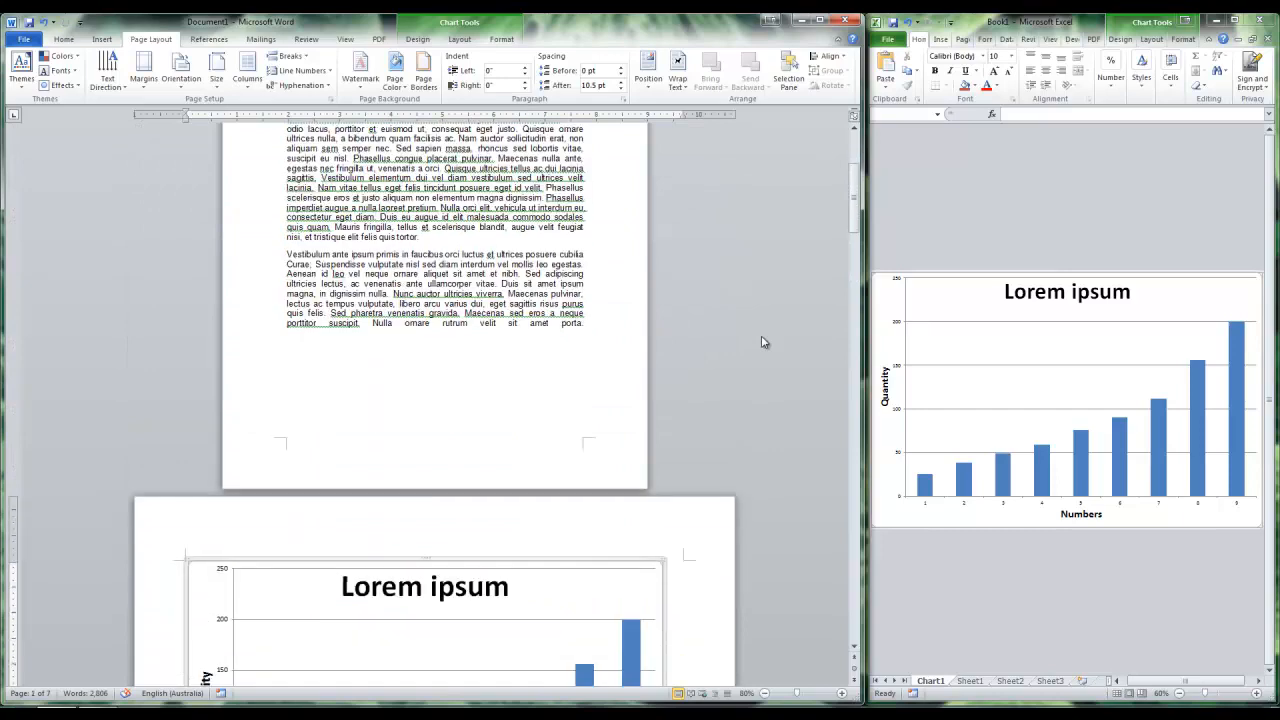